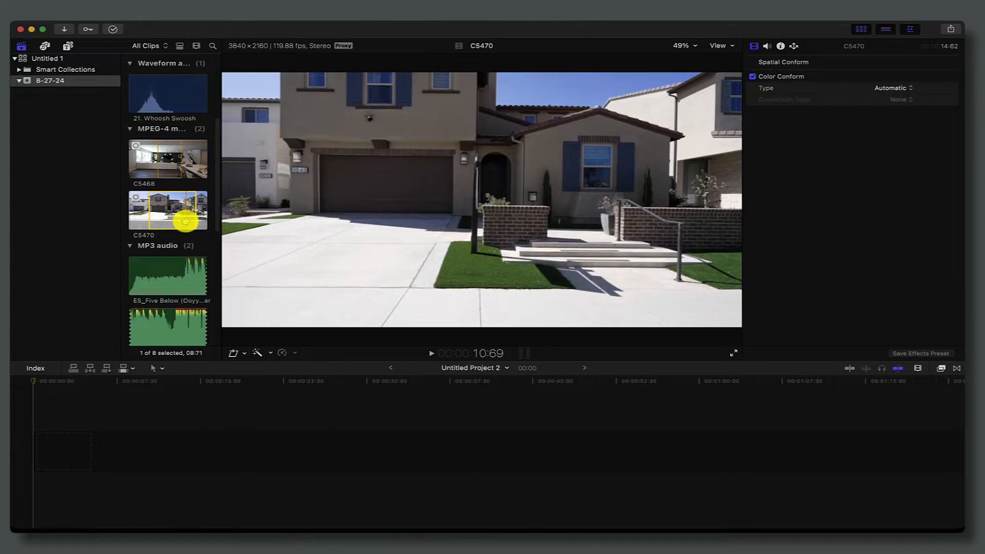
Start a new project from clip C5470 with Video set to 4K and Rate 29.97p
right_click(167, 210)
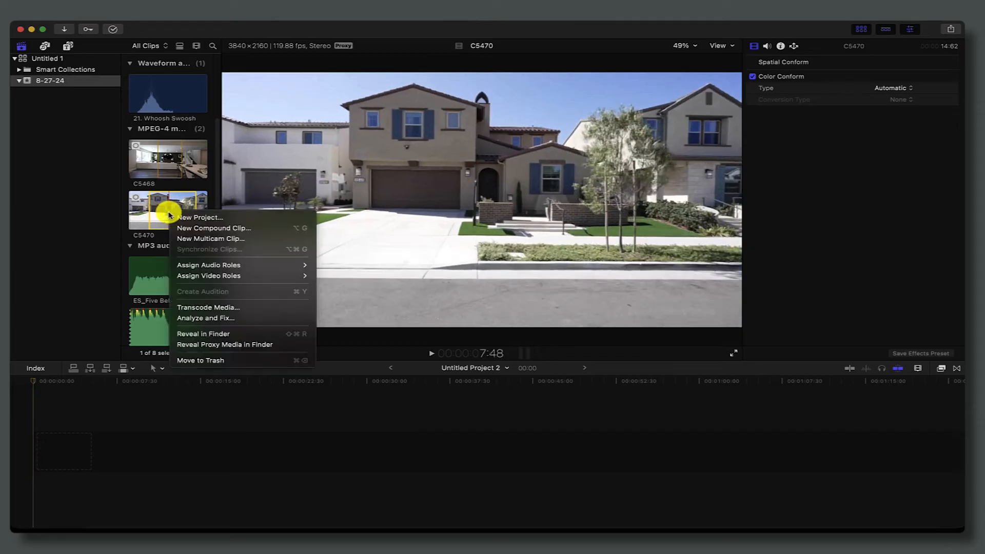
click(200, 217)
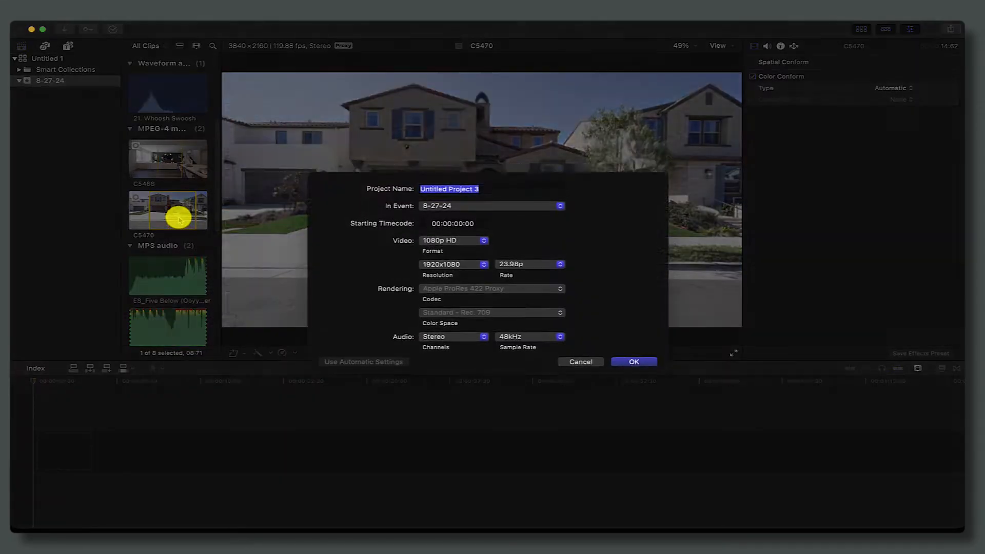
click(454, 240)
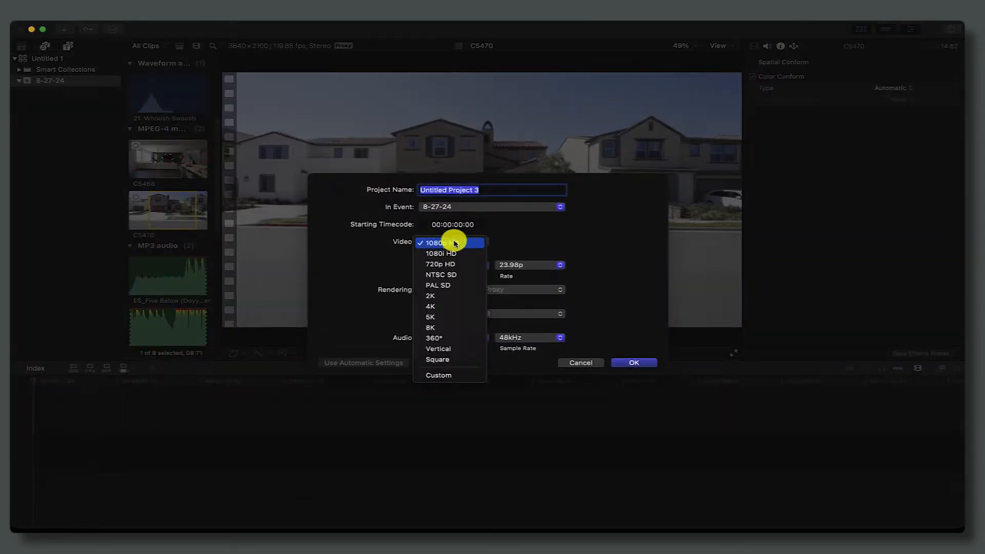
click(429, 306)
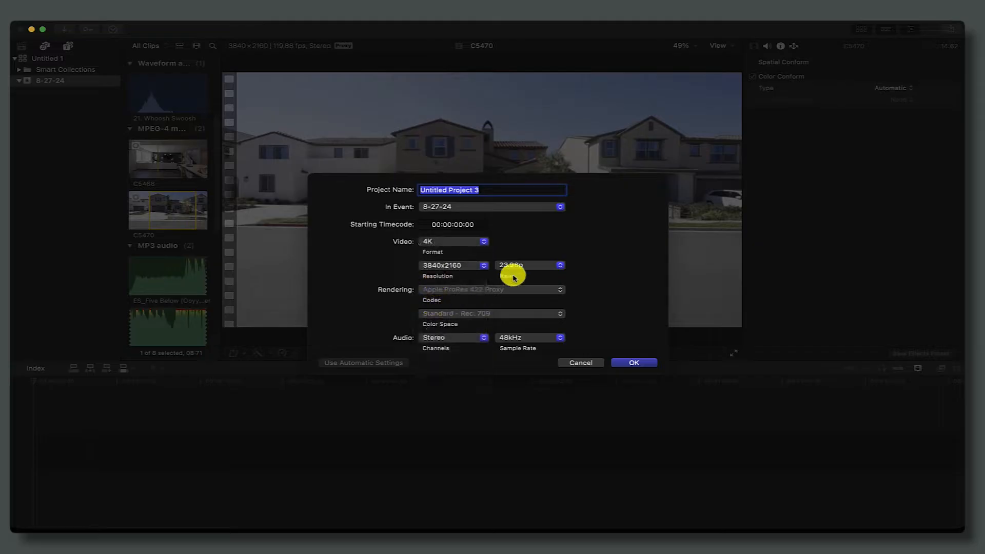
click(530, 265)
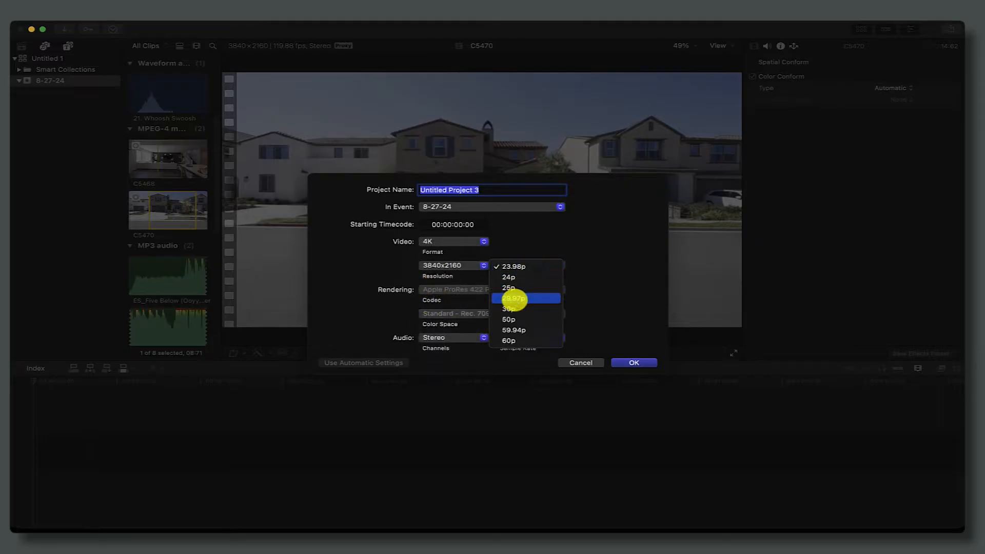
click(513, 299)
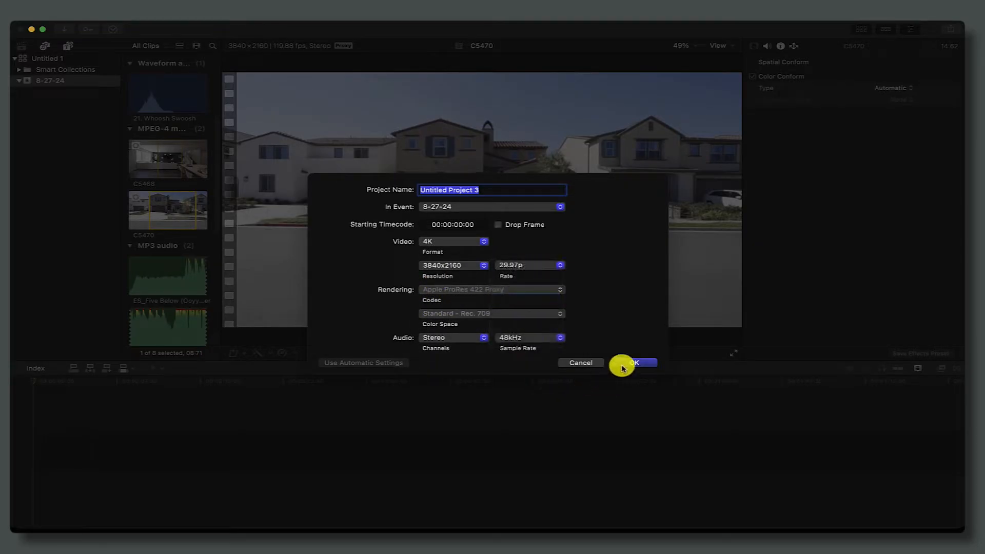
click(633, 363)
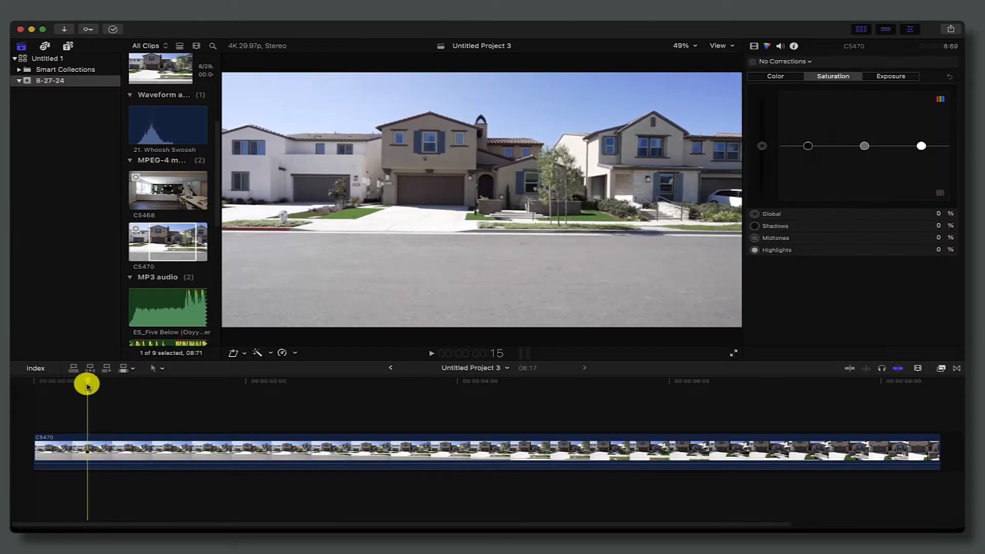
Append marked ranges of C5470 and C5468 to the timeline and trim C5468's end, about 13 seconds total
drag(86, 382, 671, 394)
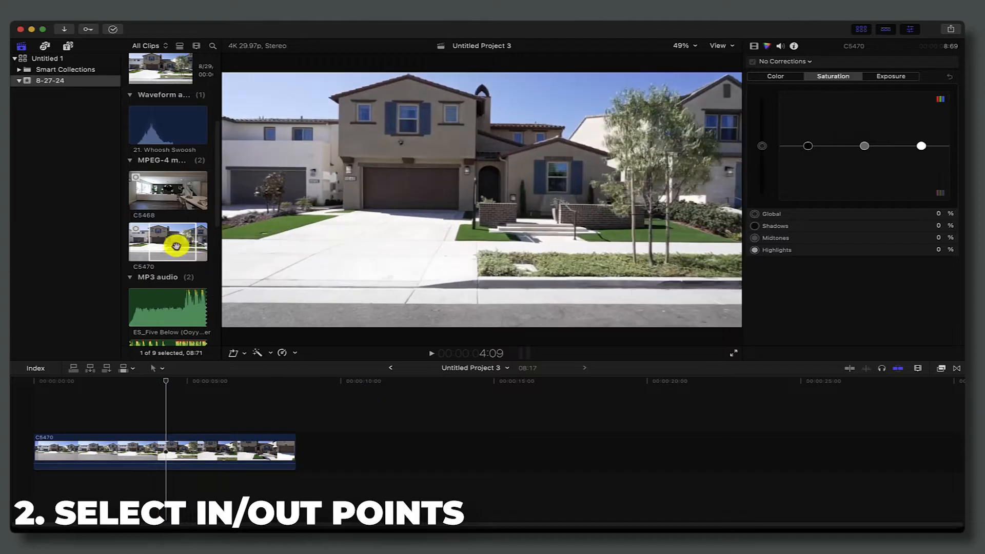
click(168, 190)
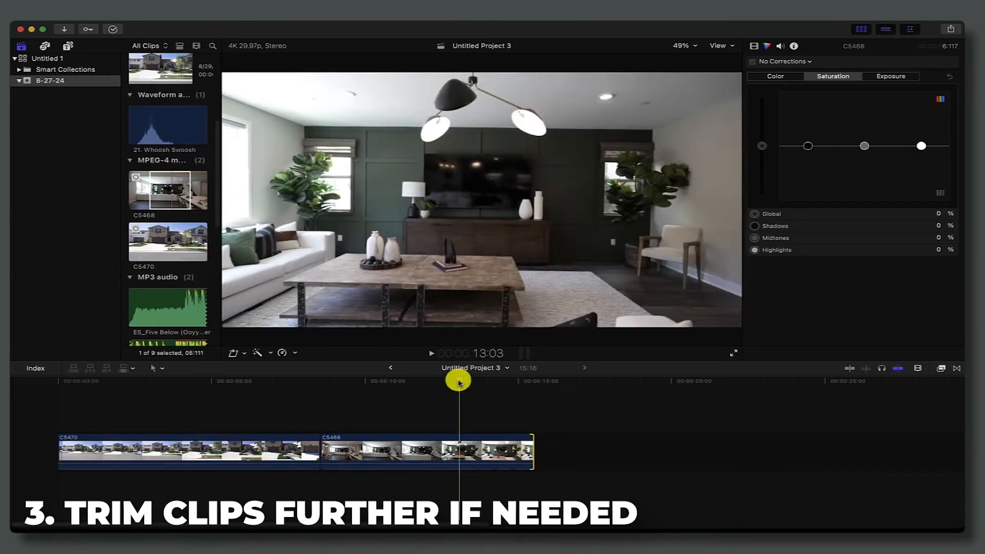
drag(458, 382, 511, 381)
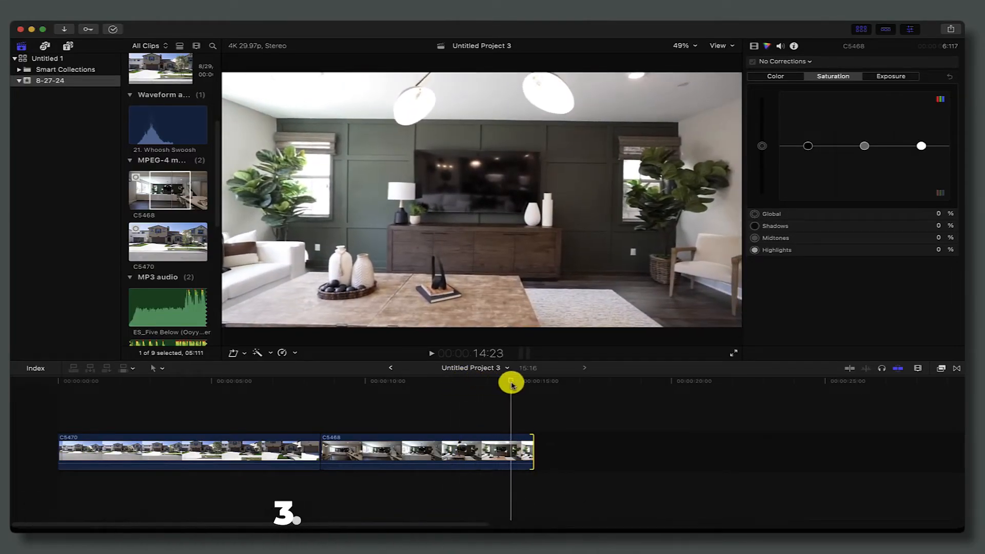
drag(512, 384, 499, 384)
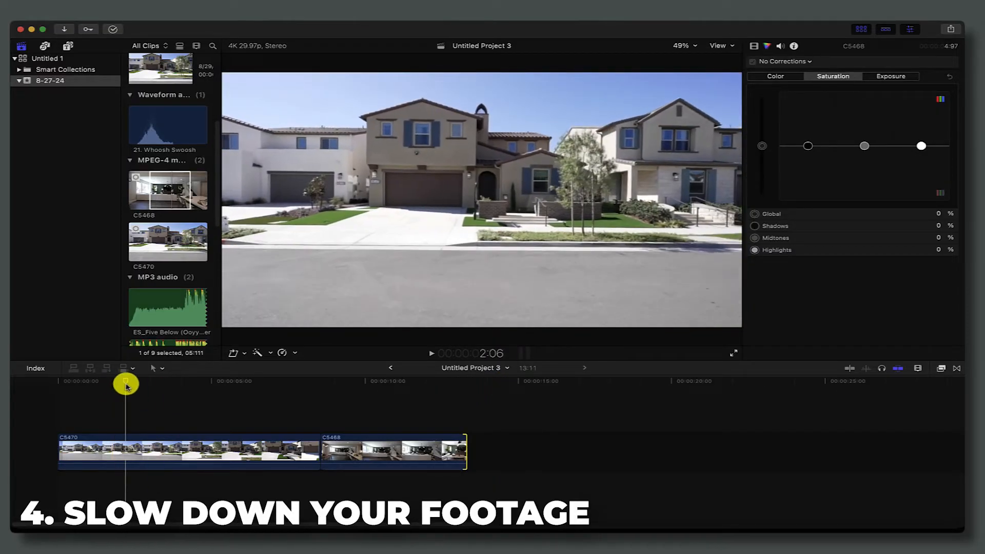
Retime the C5470 and C5468 timeline clips to Slow 25%, stretching the timeline to about 53 seconds
drag(125, 384, 196, 471)
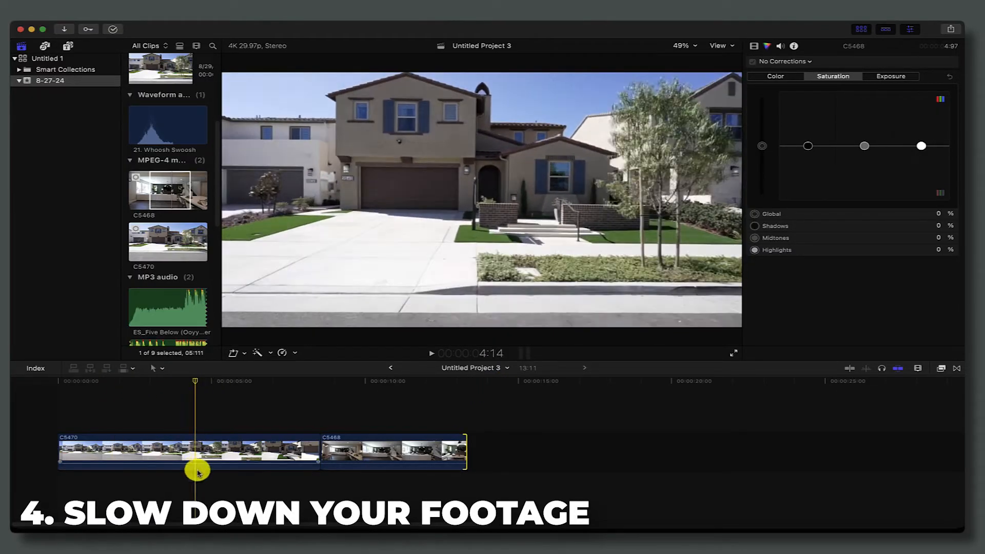
click(189, 450)
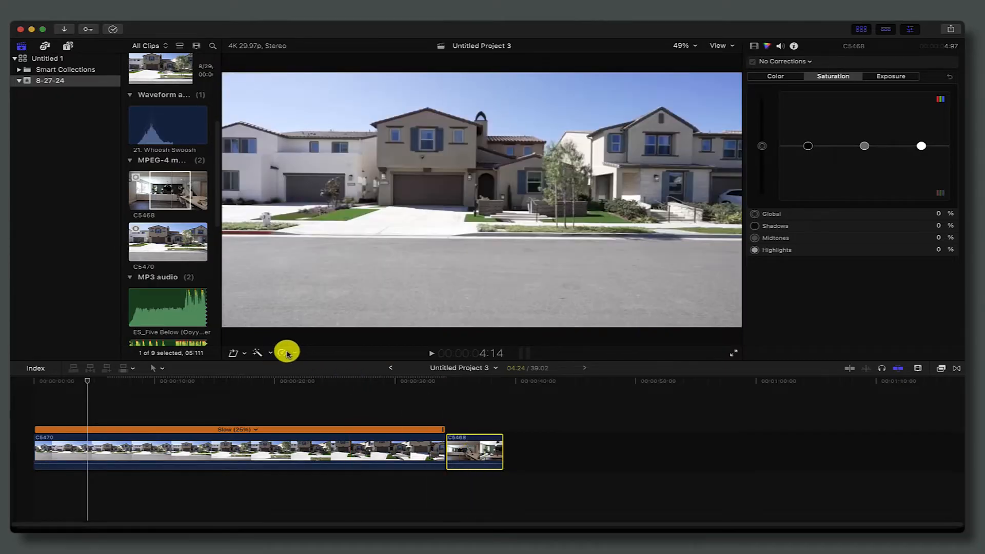
click(257, 352)
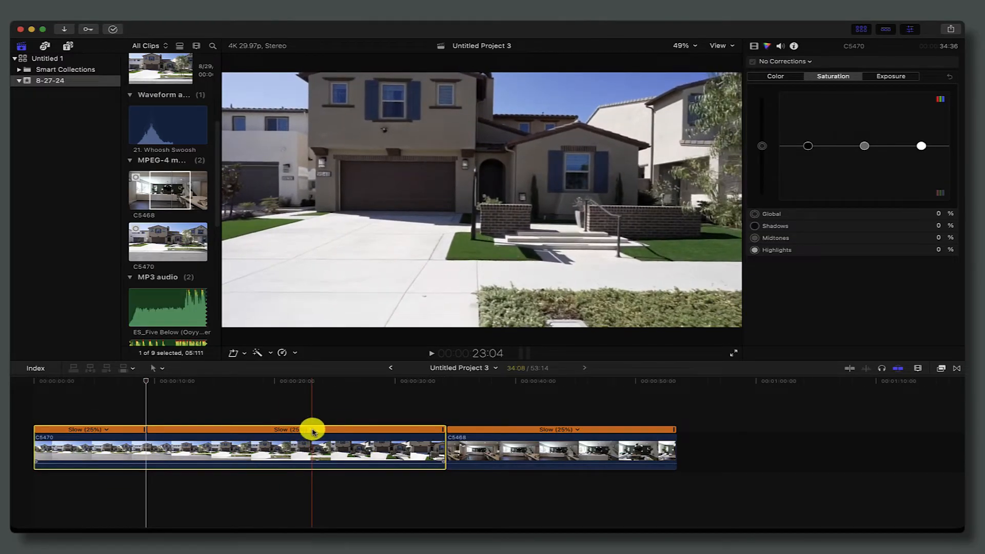
Set the second section of C5470 to Fast 20x, shrinking the timeline to about 21 seconds
click(312, 428)
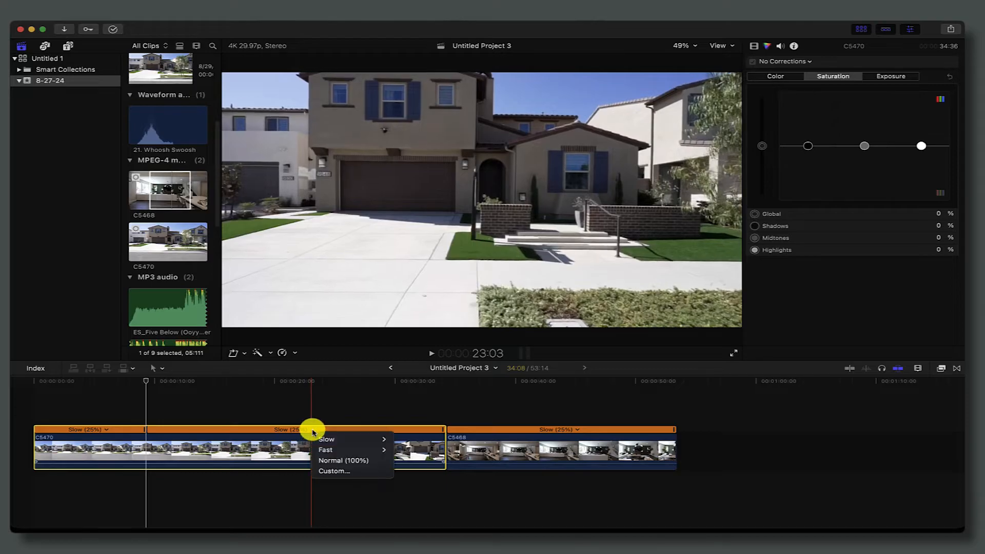
mouse_move(325, 449)
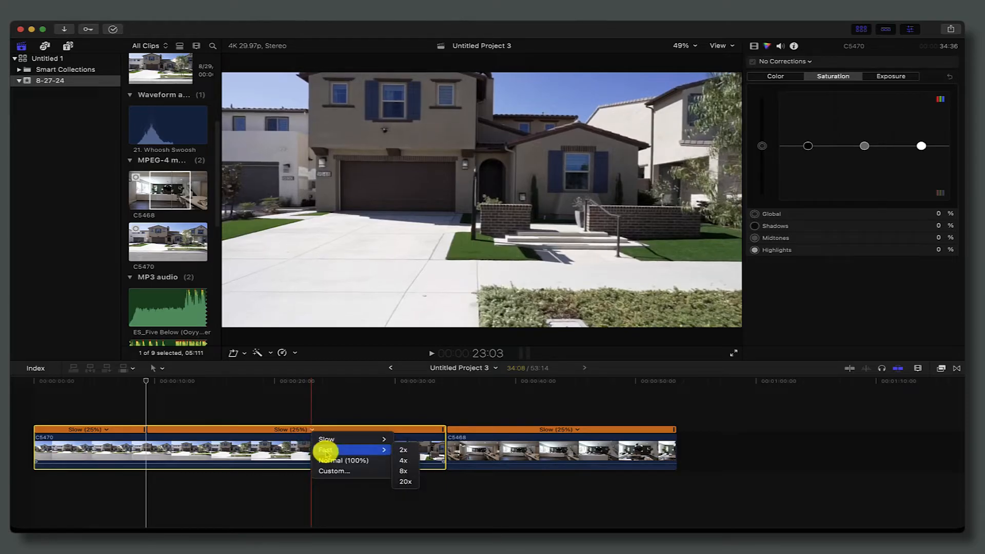
mouse_move(405, 481)
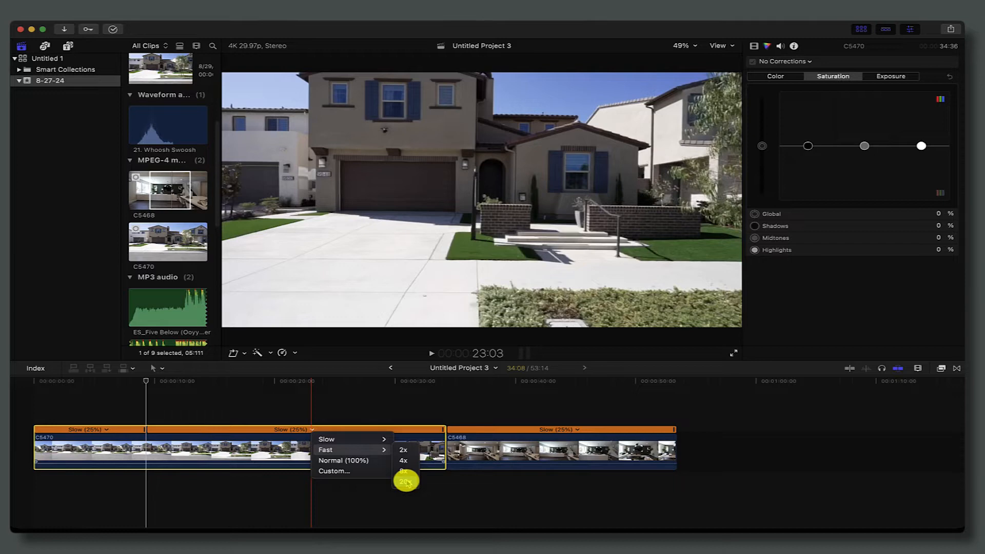
mouse_move(404, 469)
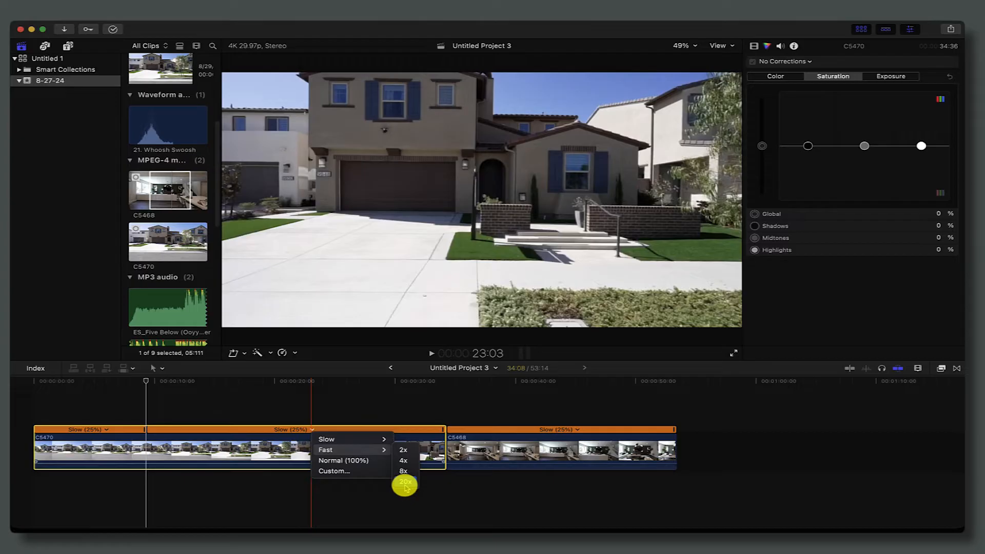
click(404, 484)
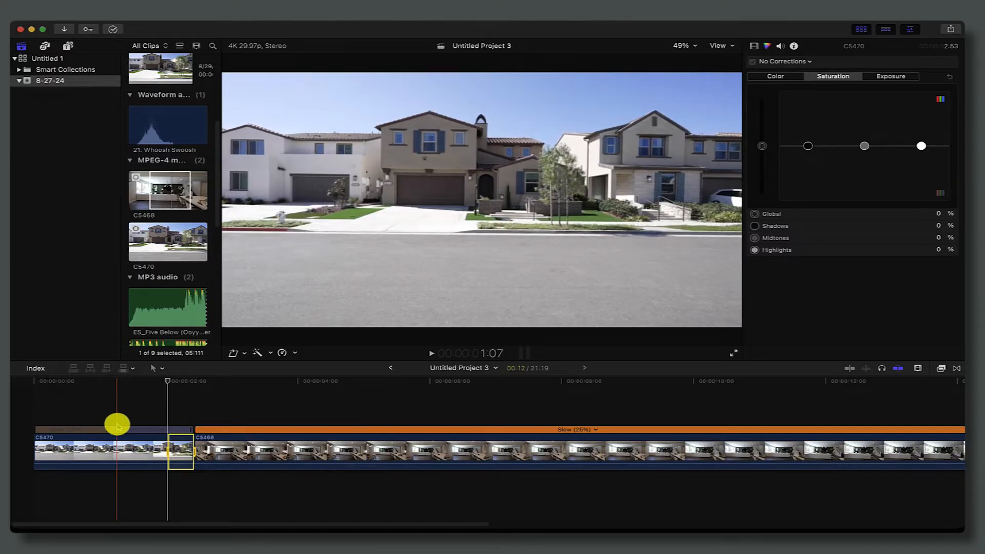
drag(117, 423, 167, 389)
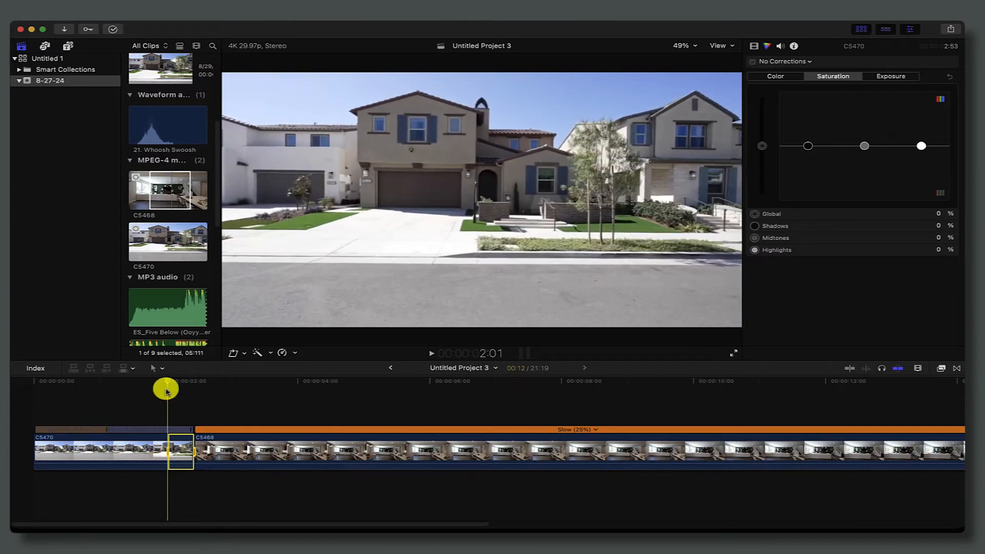
drag(167, 390, 133, 419)
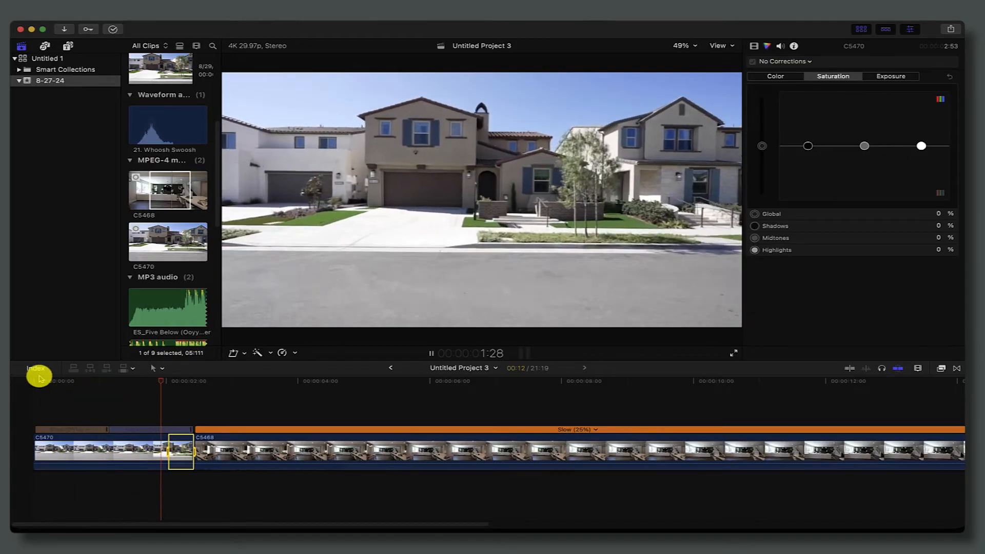
click(233, 421)
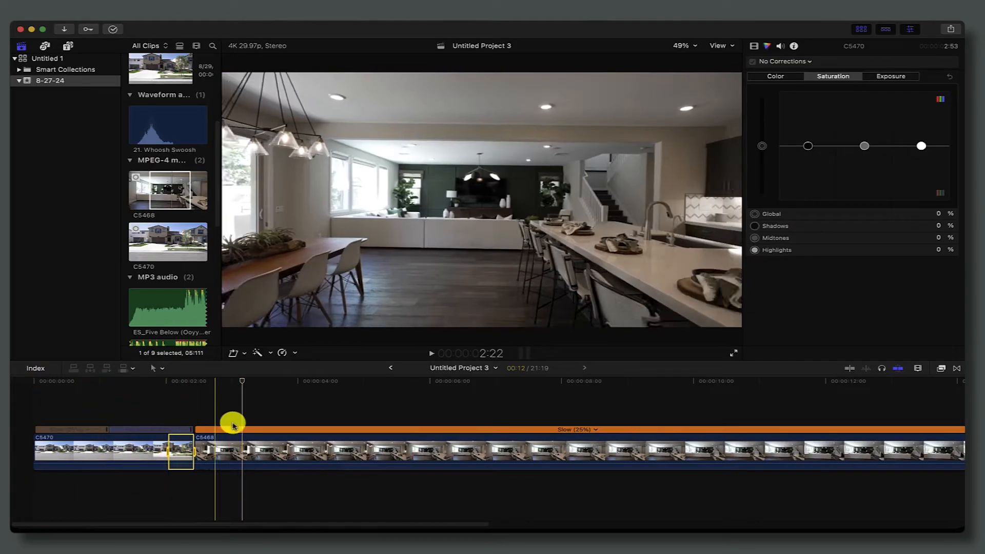
drag(233, 420, 300, 383)
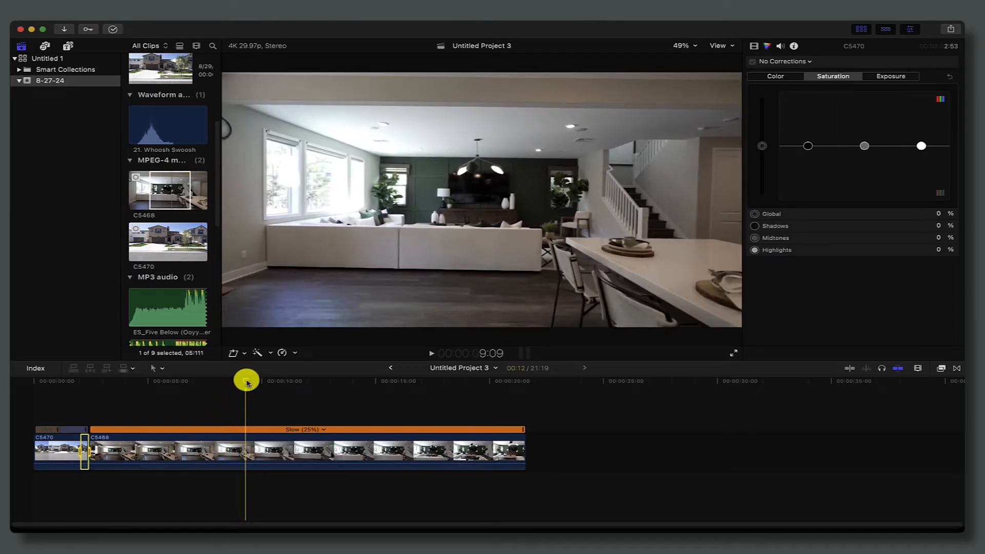
drag(247, 381, 373, 382)
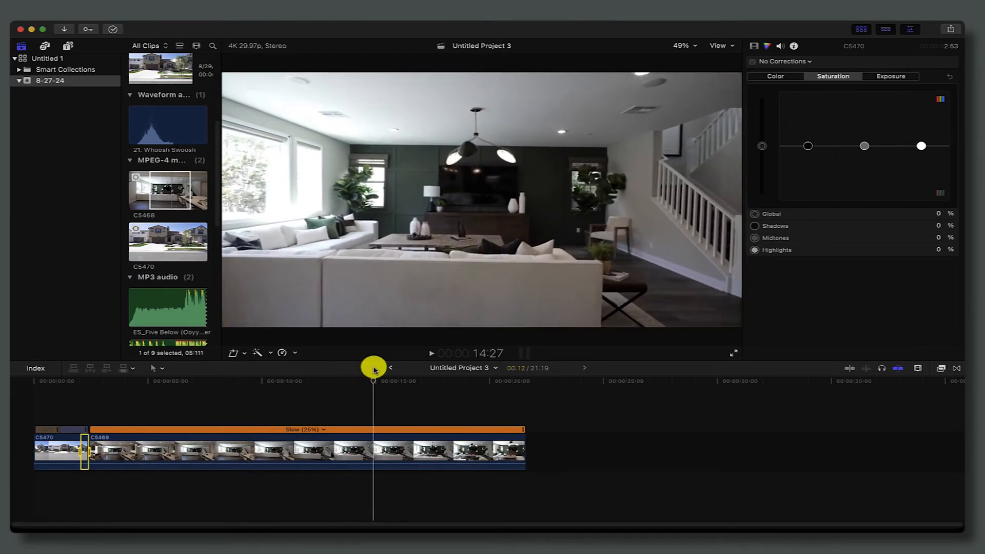
drag(374, 368, 394, 367)
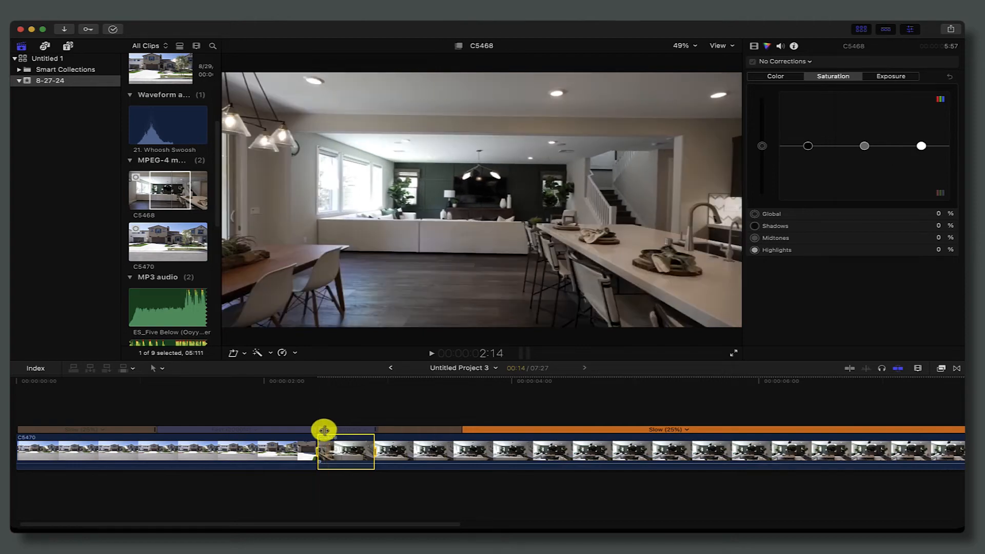
Drag the speed transition handles so the sped-up section runs to the end of C5470
drag(326, 430, 426, 449)
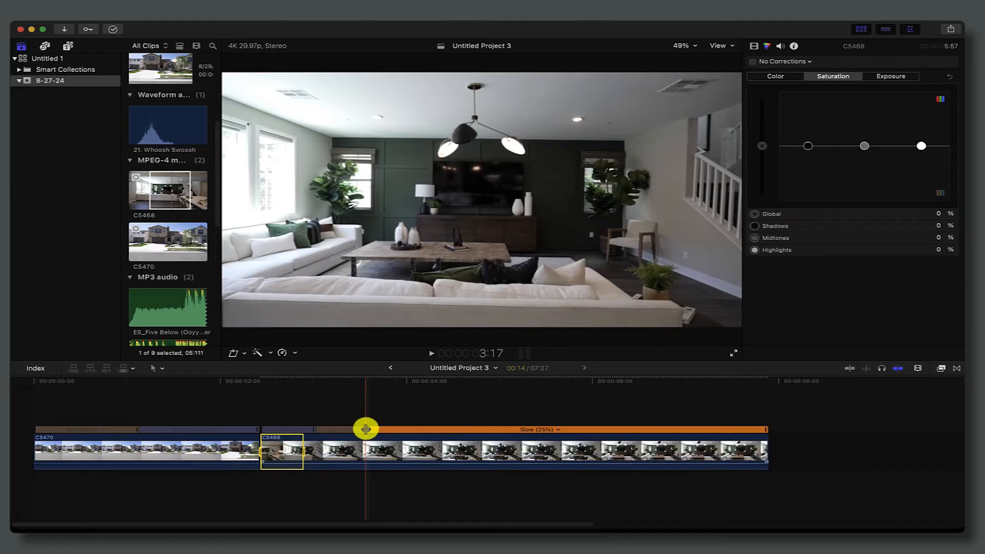
drag(366, 429, 757, 428)
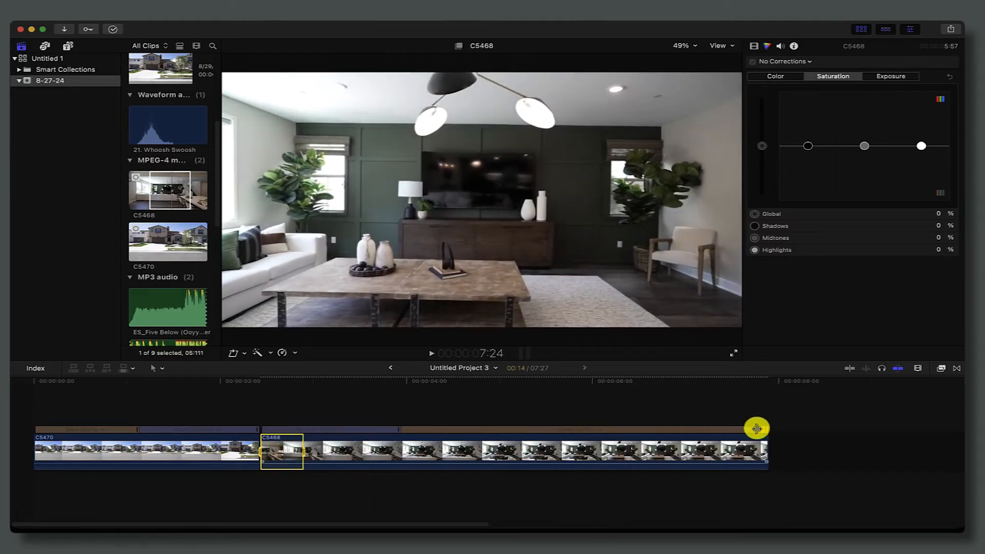
drag(757, 427, 146, 382)
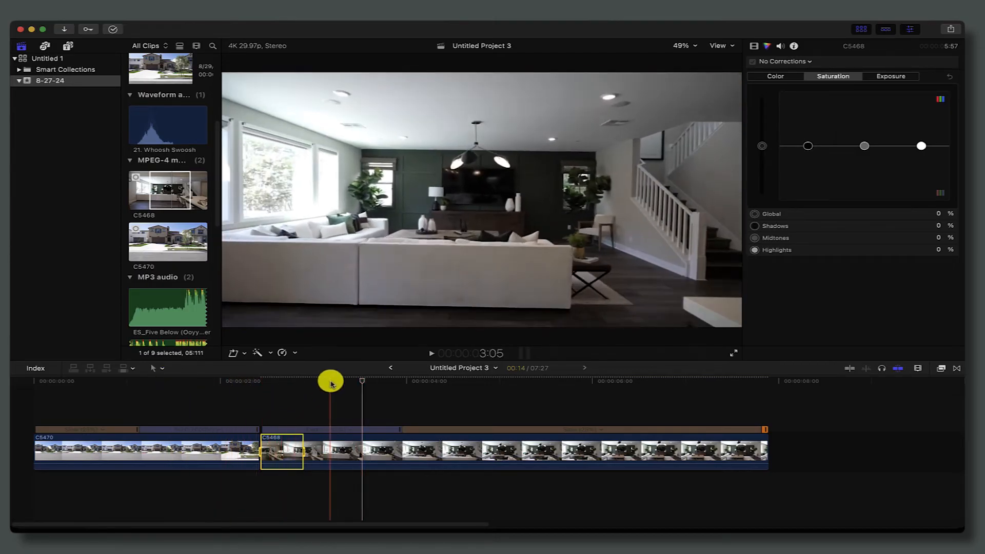
drag(331, 383, 281, 385)
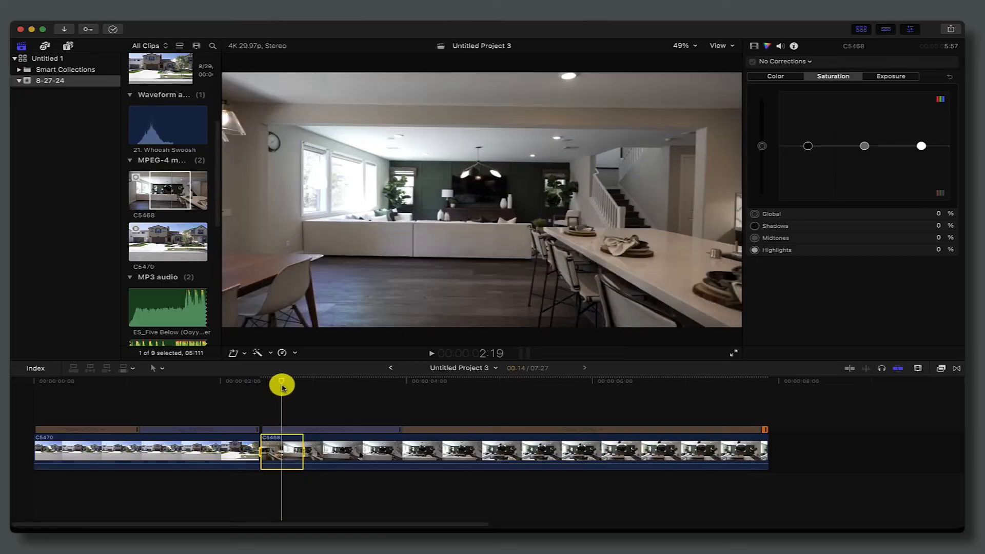
drag(281, 384, 264, 385)
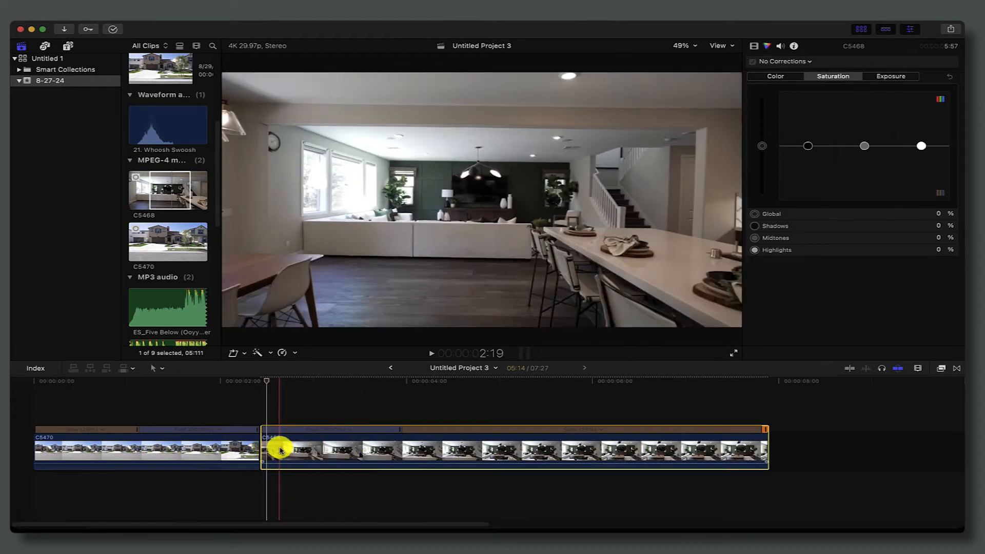
Trim the start of the C5468 interior clip, shortening the project to 07:21
drag(279, 450, 266, 384)
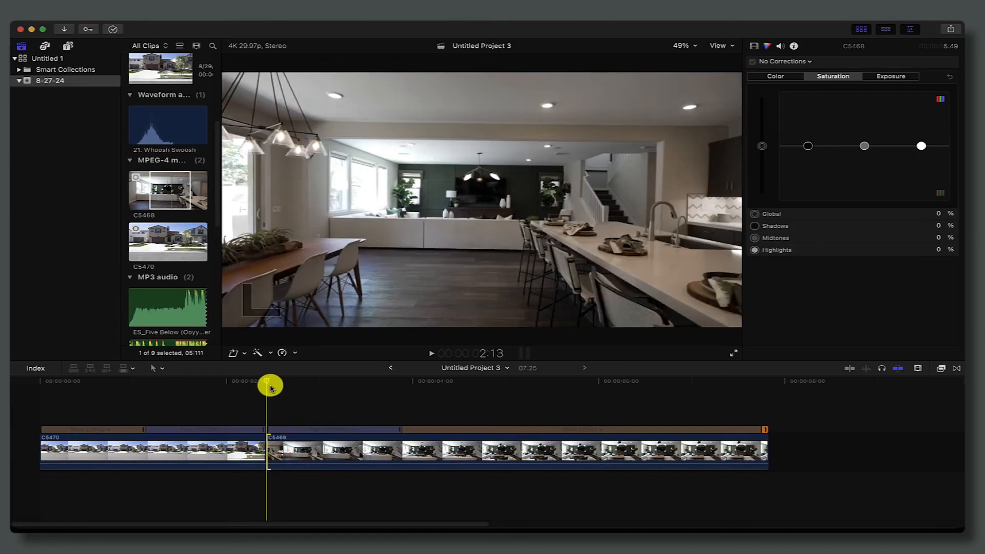
drag(269, 385, 223, 385)
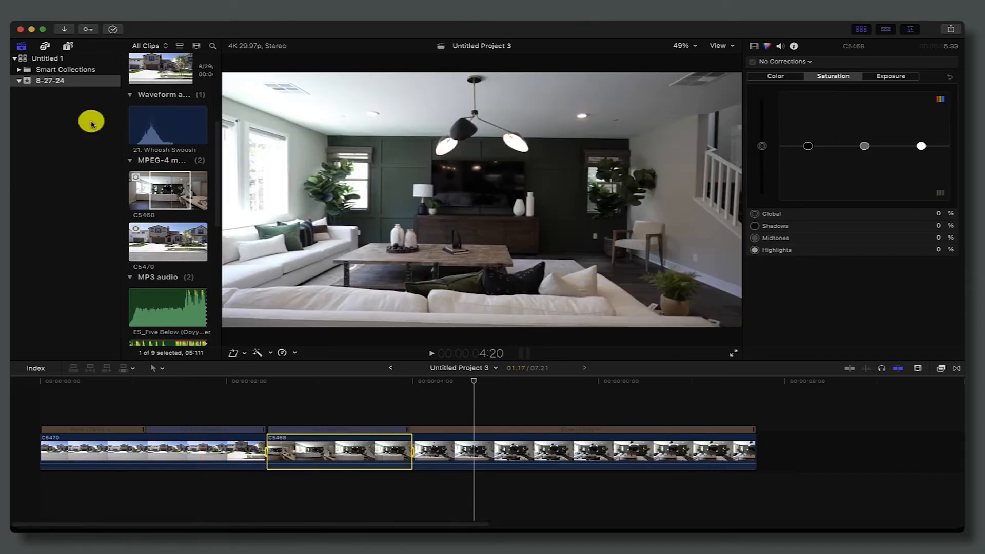
Place the Moderate Motion Blur 2 title from the Motion Blur category above the C5470/C5468 cut
click(68, 45)
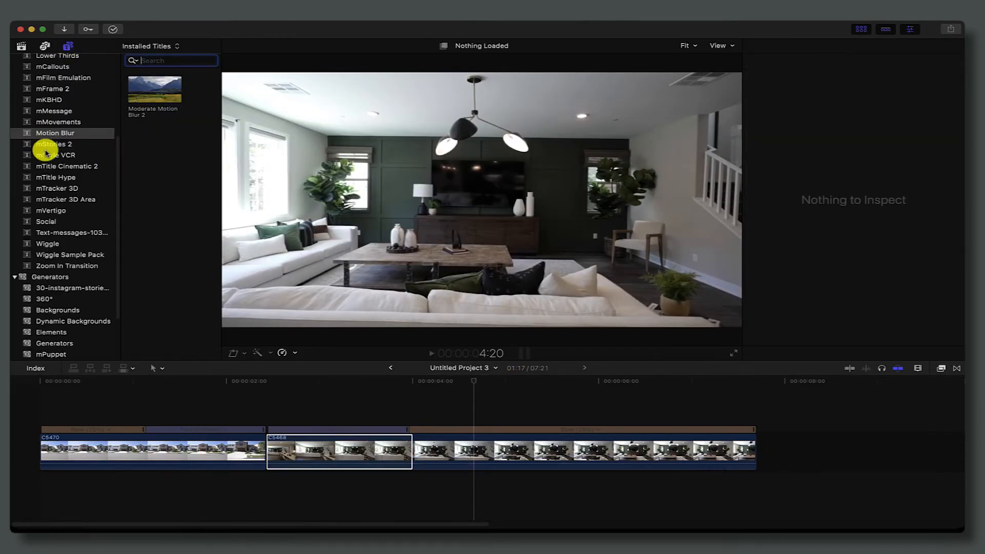
click(53, 144)
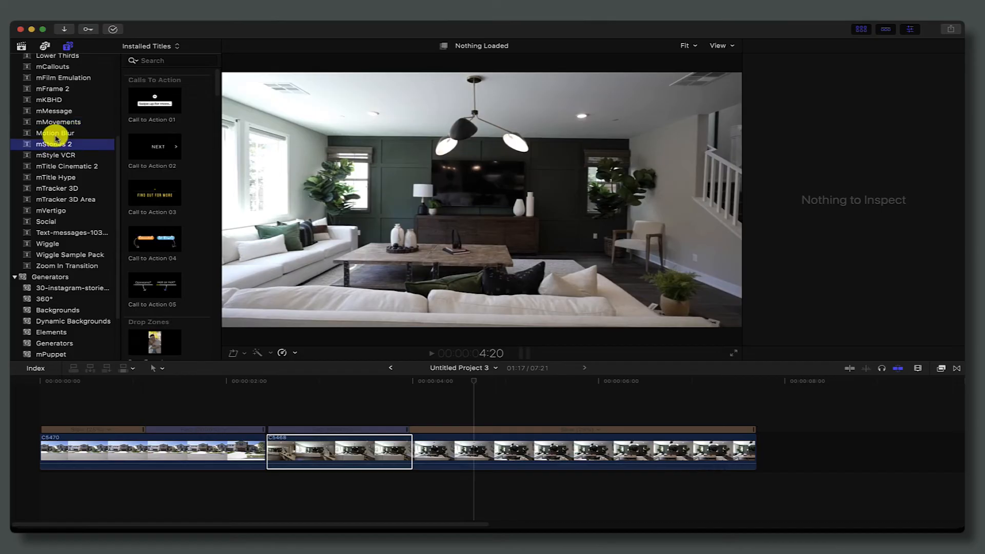
click(56, 132)
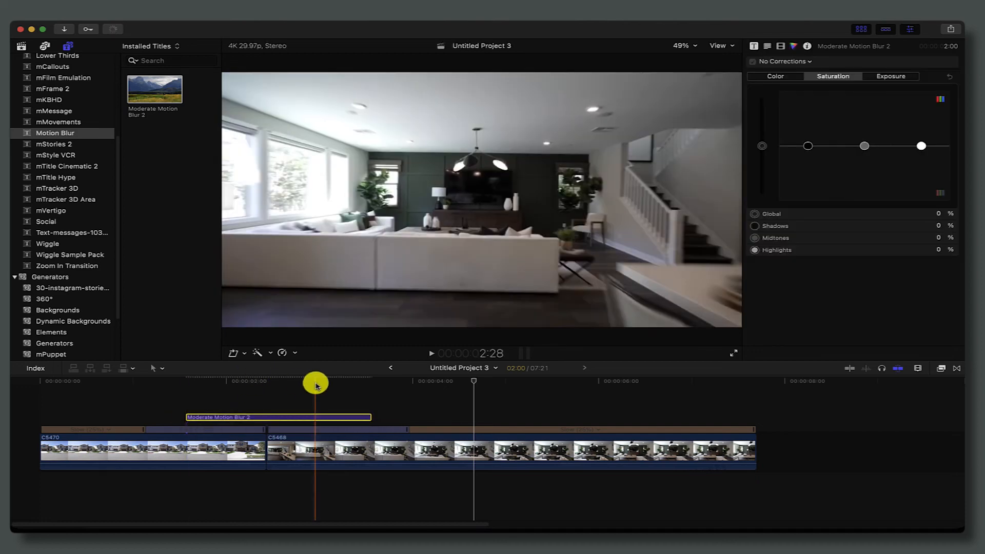
drag(316, 384, 217, 389)
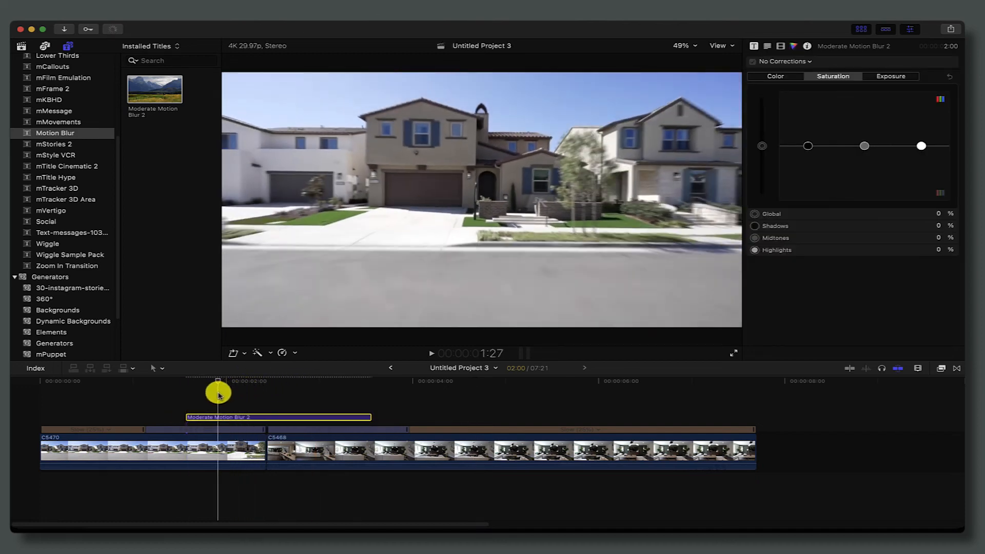
drag(218, 393, 239, 393)
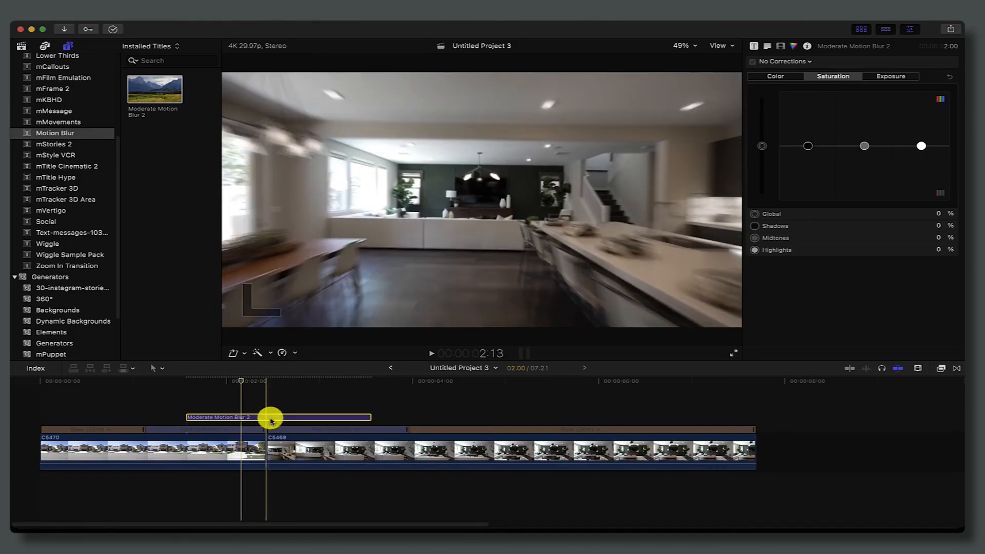
drag(270, 420, 245, 390)
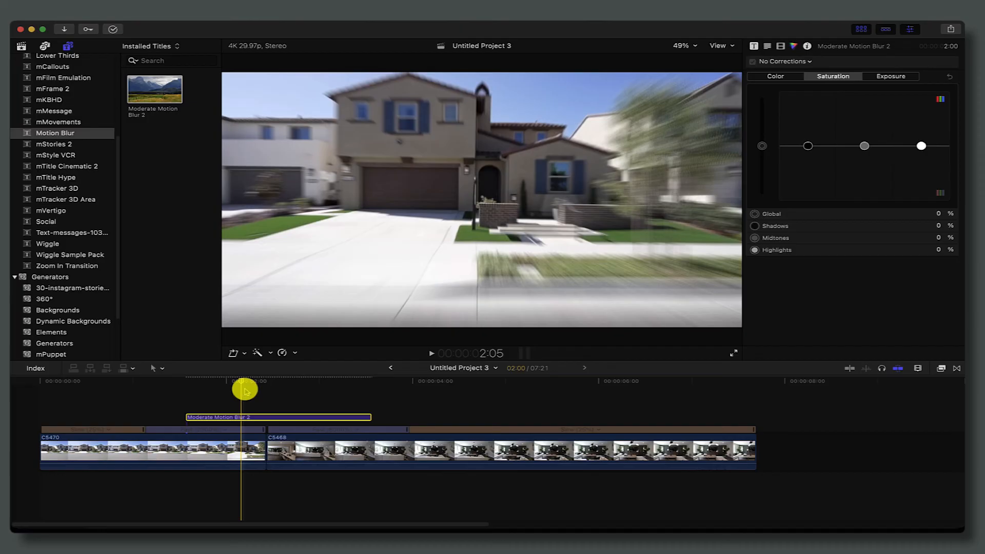